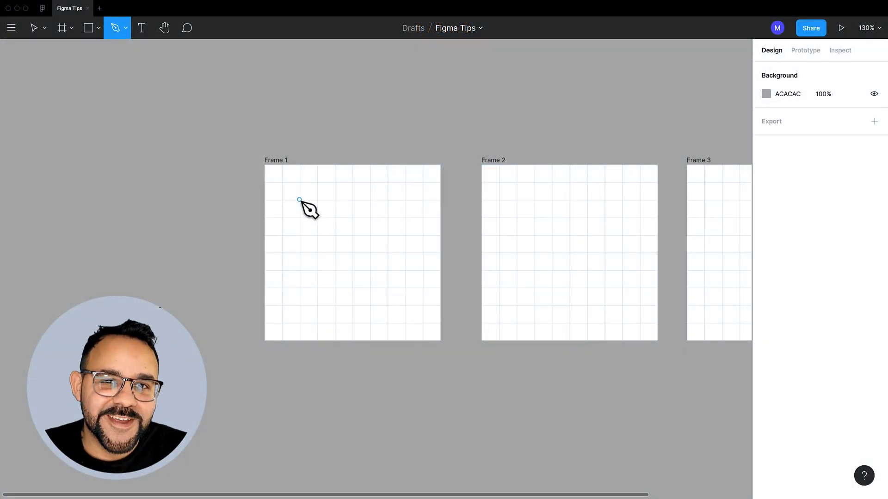
Double-click the gray map-pin vector in Frame 1 to edit its points
{"action": "left_click", "coordinate": [404, 305]}
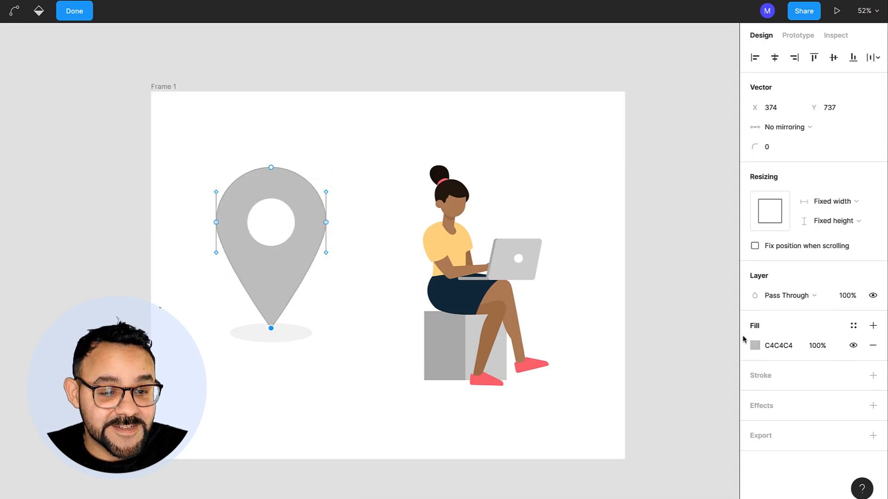
Draw a closed curved-top path in Frame 3 with a C4C4C4, 10, inside stroke
{"action": "left_click", "coordinate": [755, 345]}
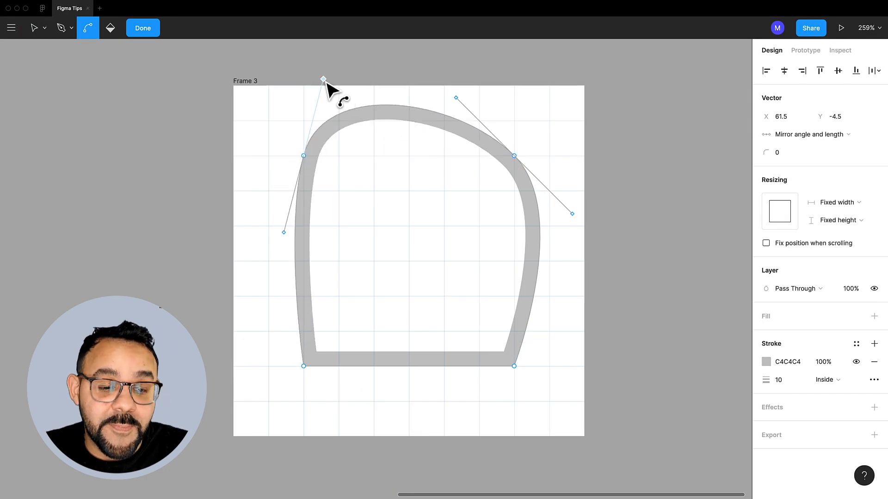
Select the shape's points and show the Mirror angle and length dropdown options
{"action": "left_click_drag", "start_coordinate": [323, 78], "coordinate": [358, 100]}
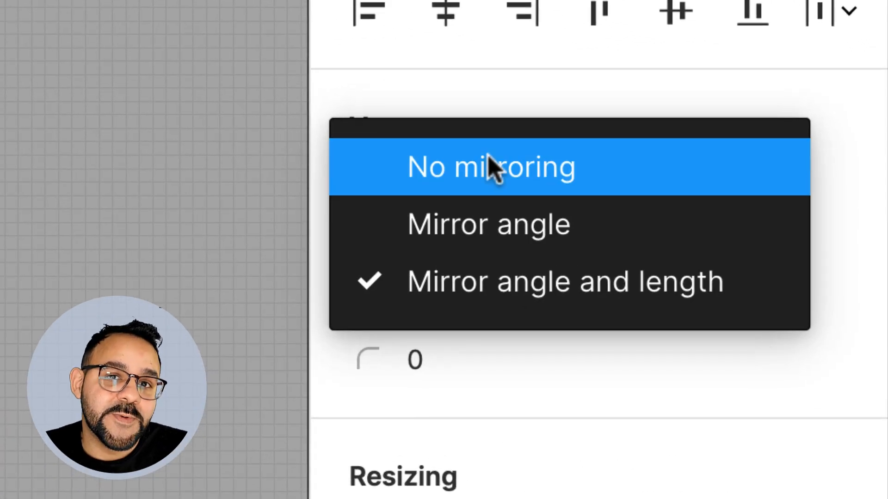
Switch handles to No mirroring and bend the shape's edges into curves
{"action": "left_click", "coordinate": [490, 166]}
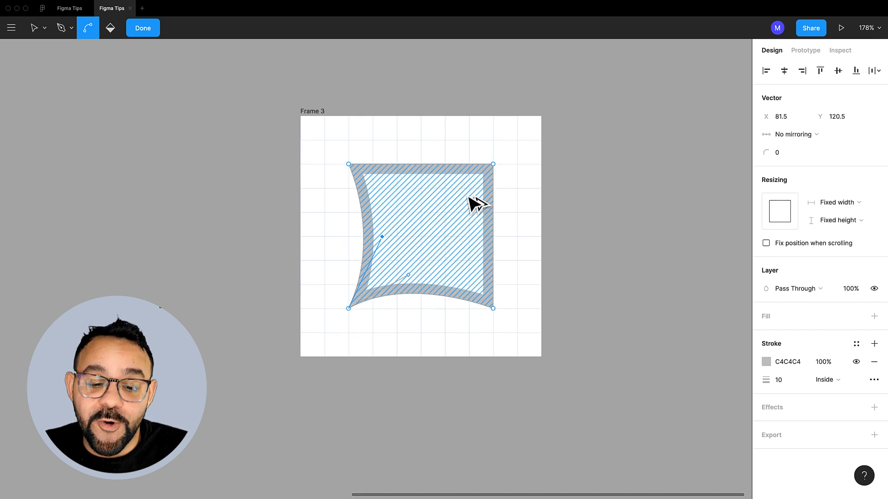
{"action": "left_click", "coordinate": [436, 172]}
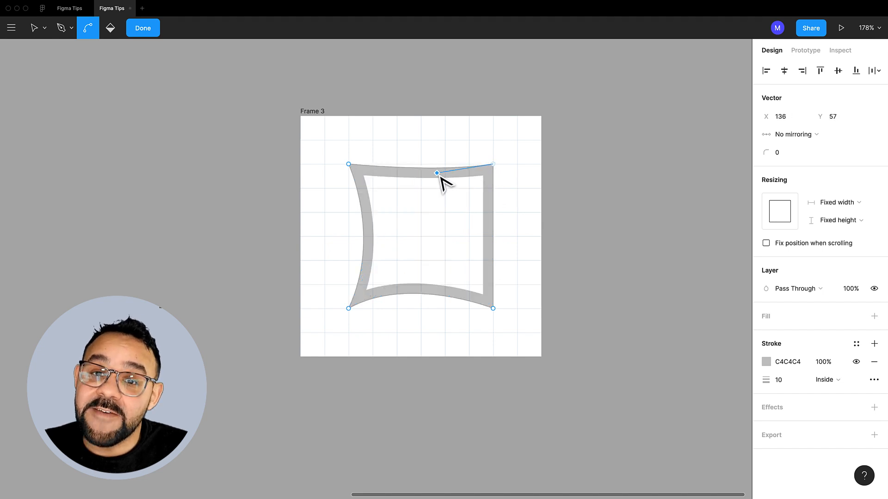